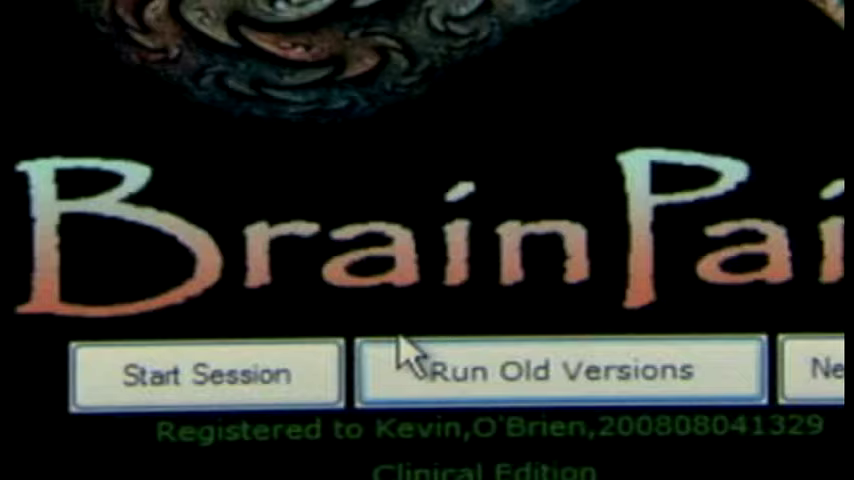
Start a new BrainPaint session from the launcher, bringing up the Beta/SMR eyes-open intro slide.
click(208, 372)
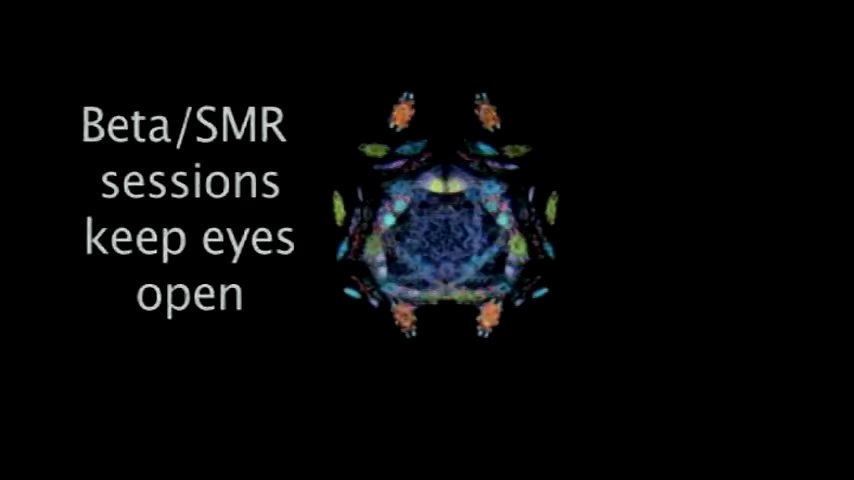